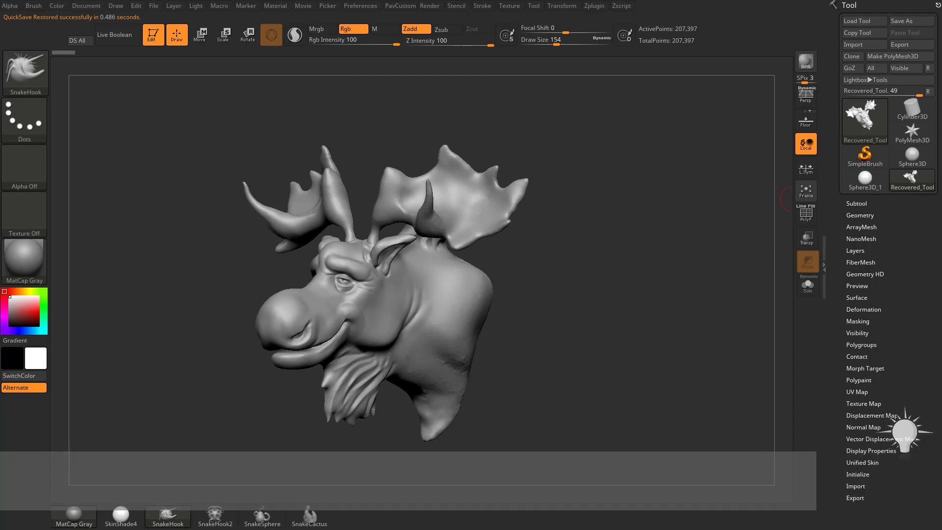
Step: Display the polyframe wireframe on the moose head and list the S-named sculpting brushes
left_click(295, 35)
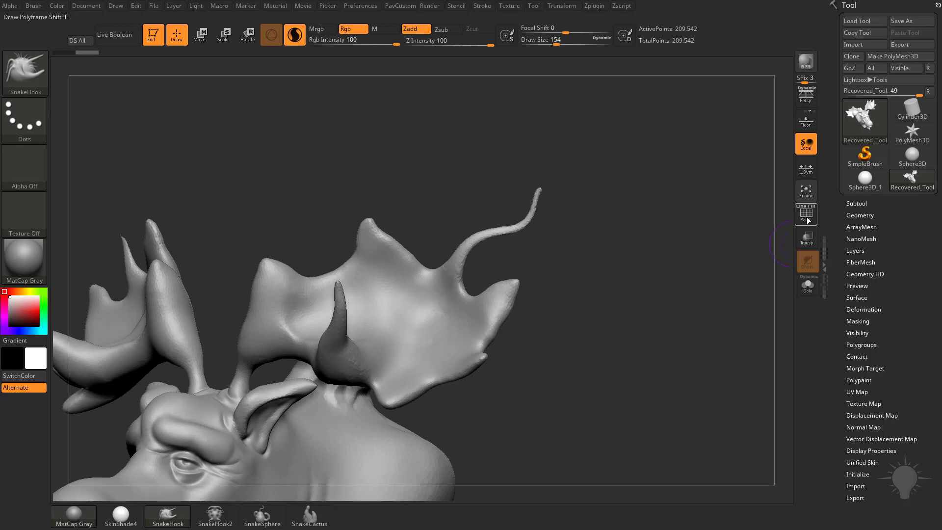
left_click(805, 214)
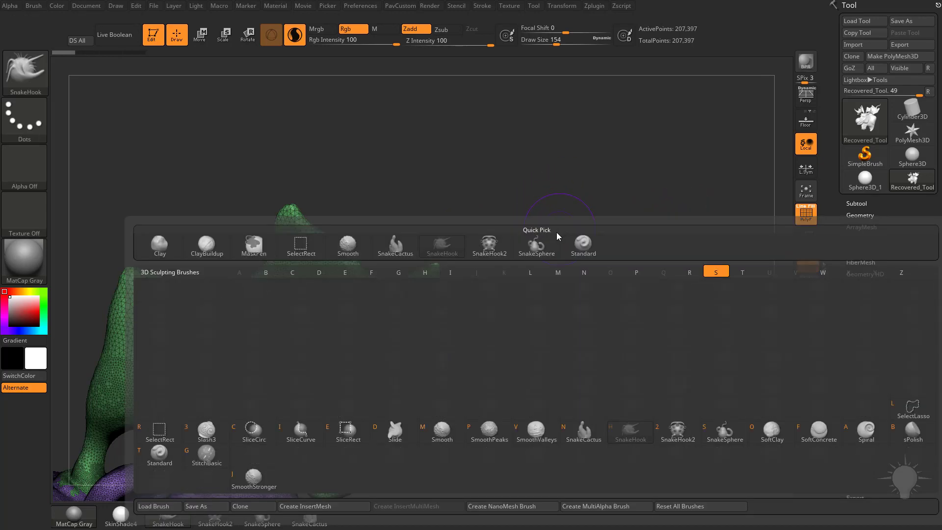
Step: Twist the large antler's top edge into a row of curled swirls with the Spiral brush
left_click(866, 427)
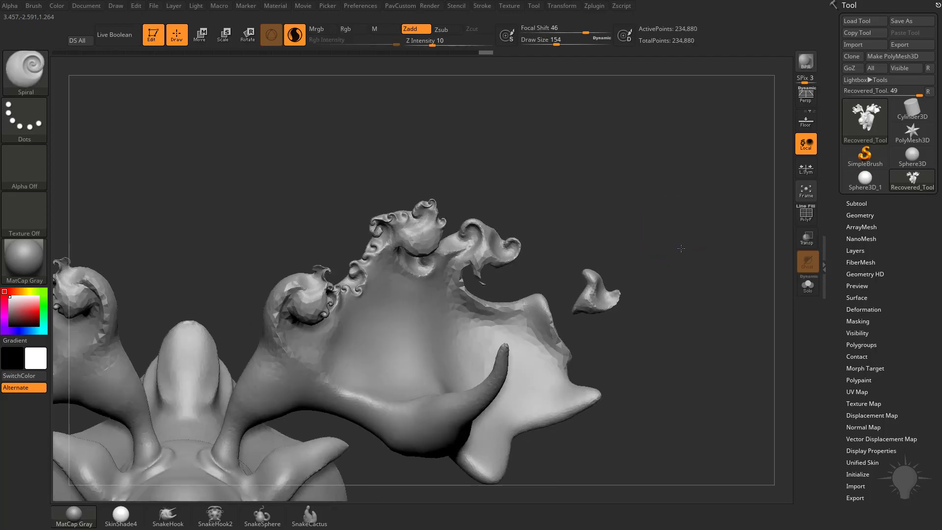
Step: Undo the spiral curls, smooth the antler plain and frame the view on the moose's eye
left_click(804, 215)
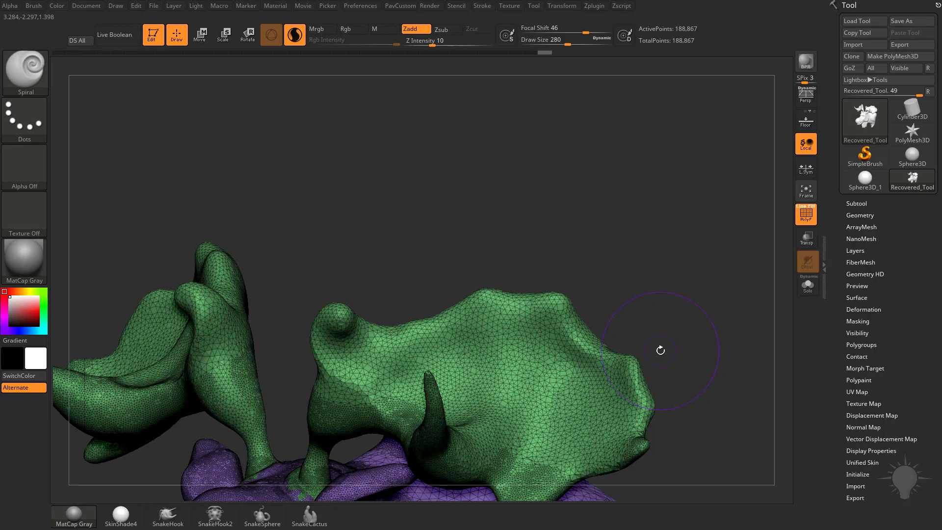
mouse_move(540, 377)
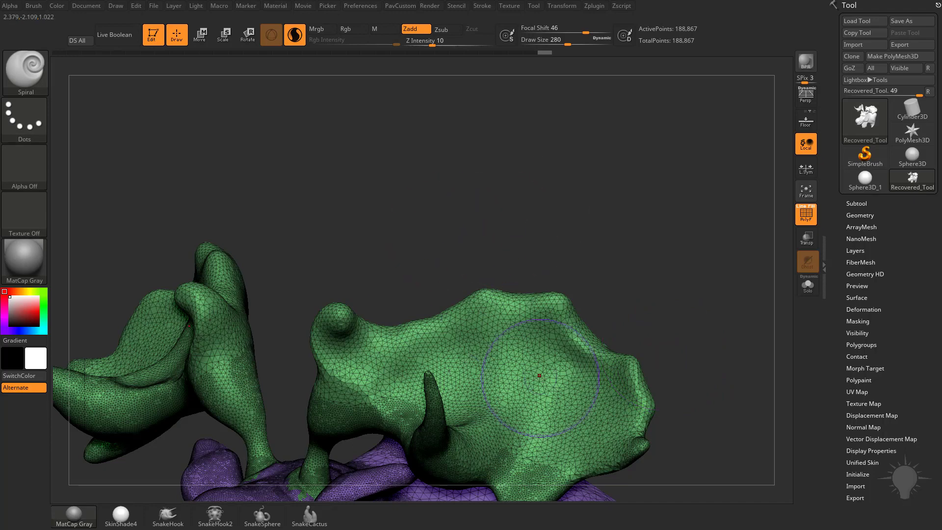
mouse_move(539, 434)
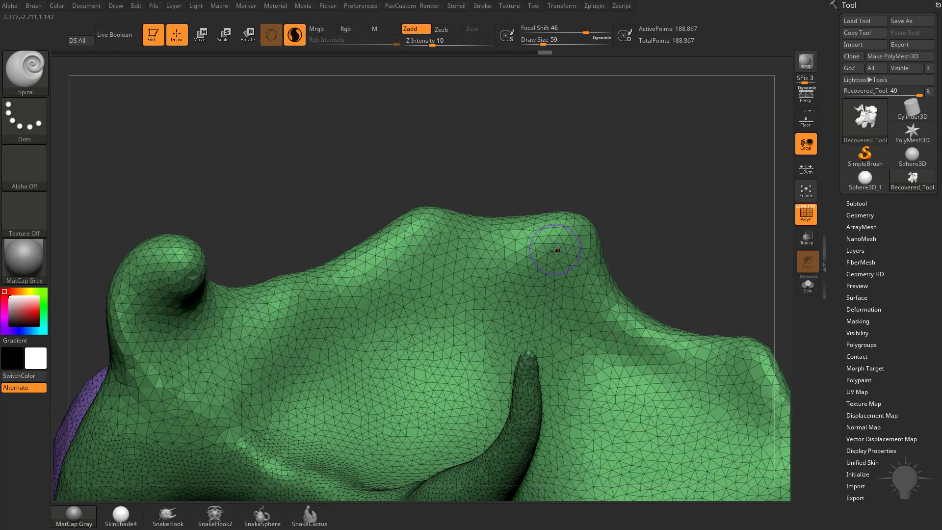
mouse_move(561, 267)
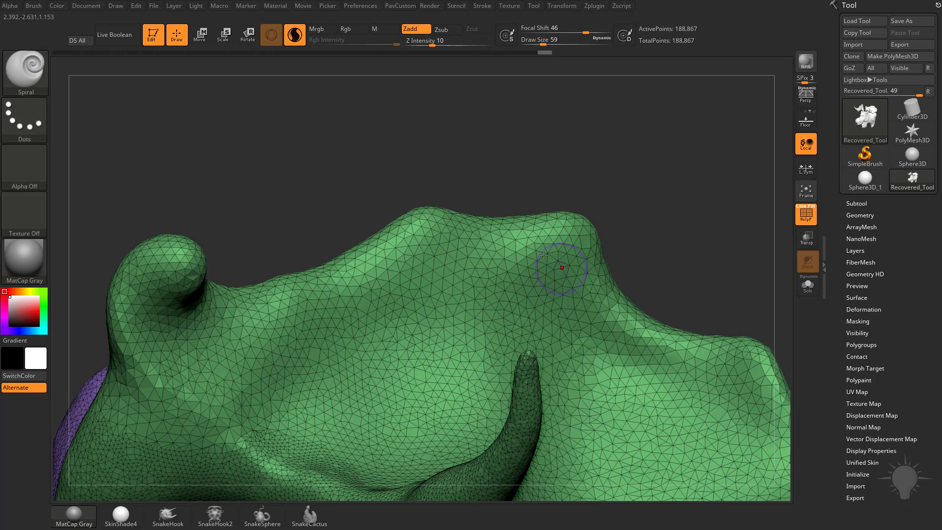
mouse_move(486, 297)
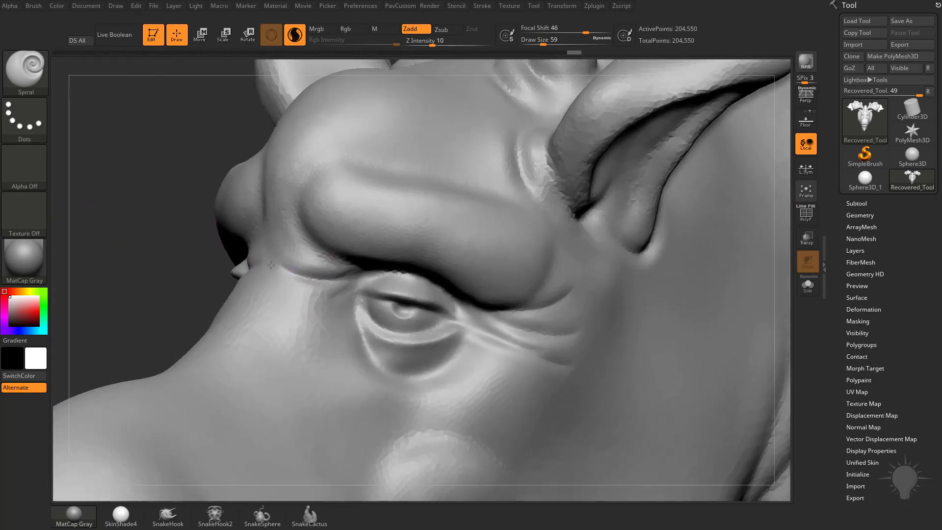
Step: Begin saving the tweaked smooth brush as Smooth1.zbp in ZStartup\BrushPresets
left_click(804, 214)
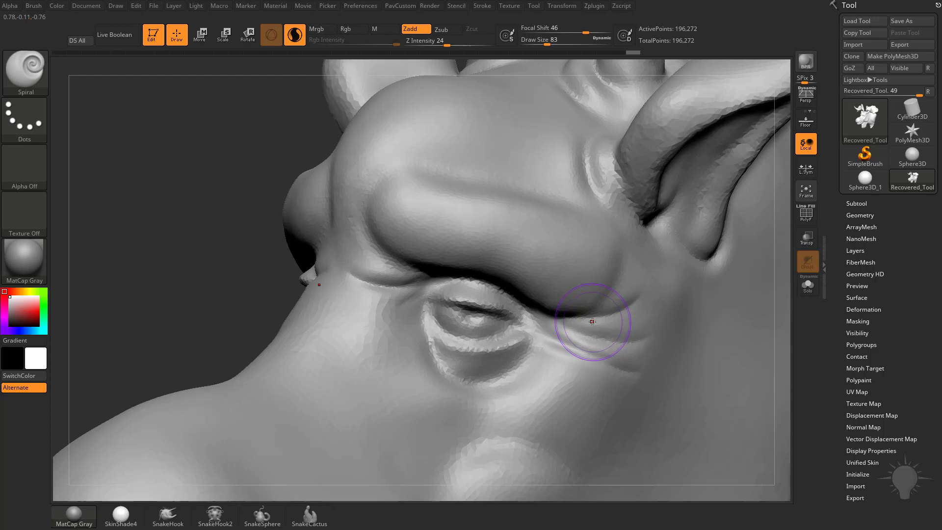
mouse_move(516, 335)
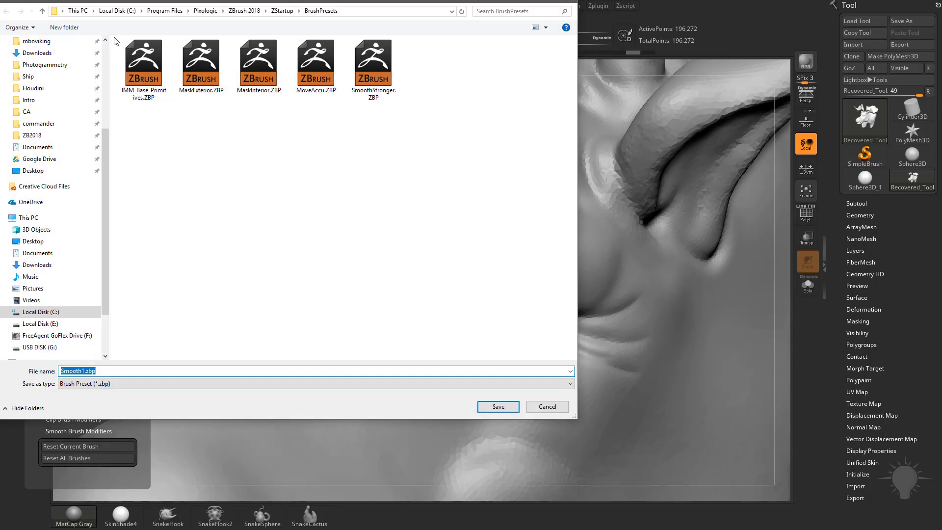
mouse_move(144, 41)
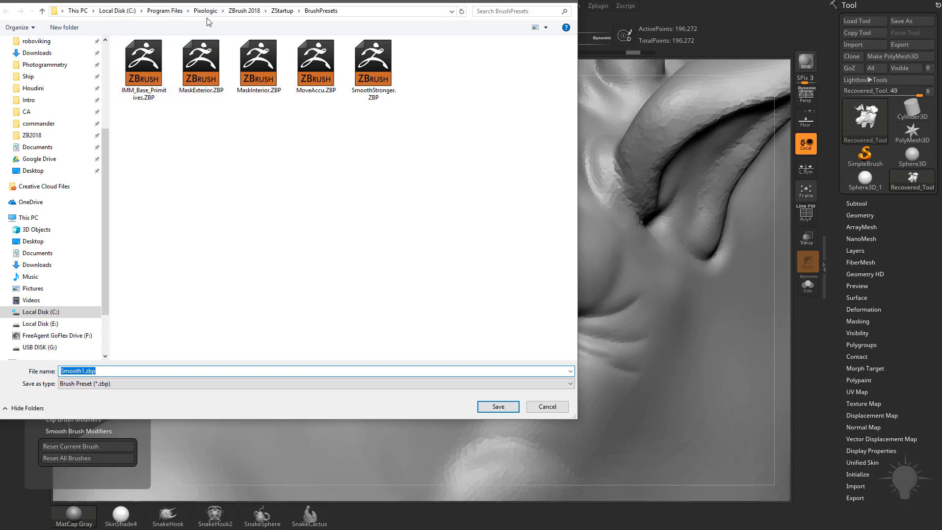
mouse_move(329, 18)
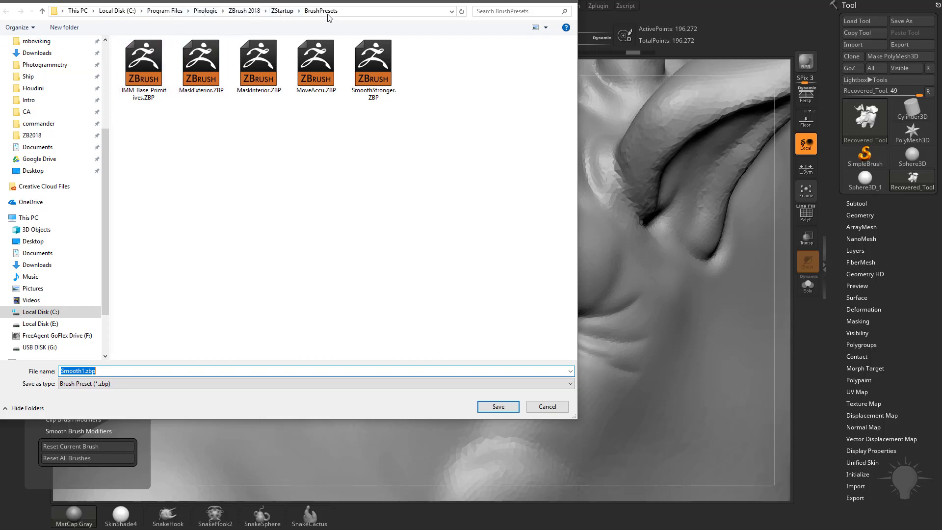
mouse_move(312, 100)
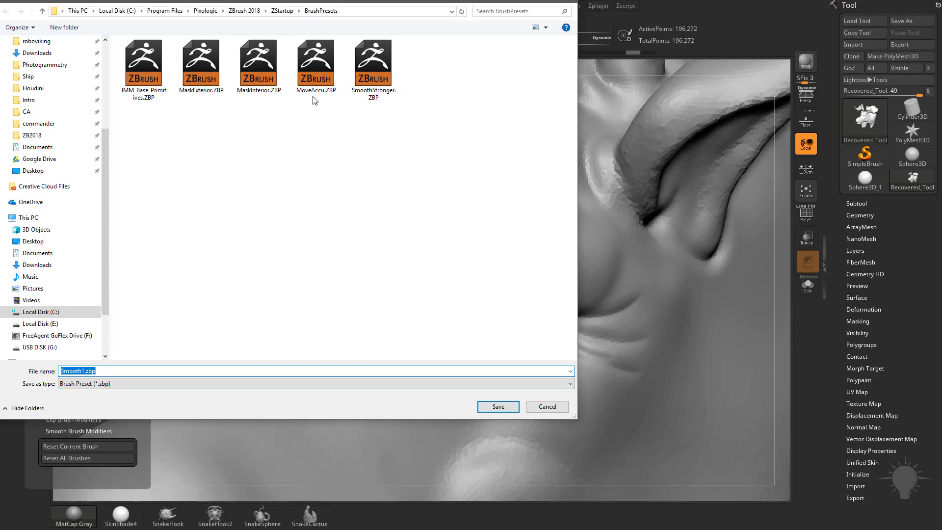
mouse_move(290, 159)
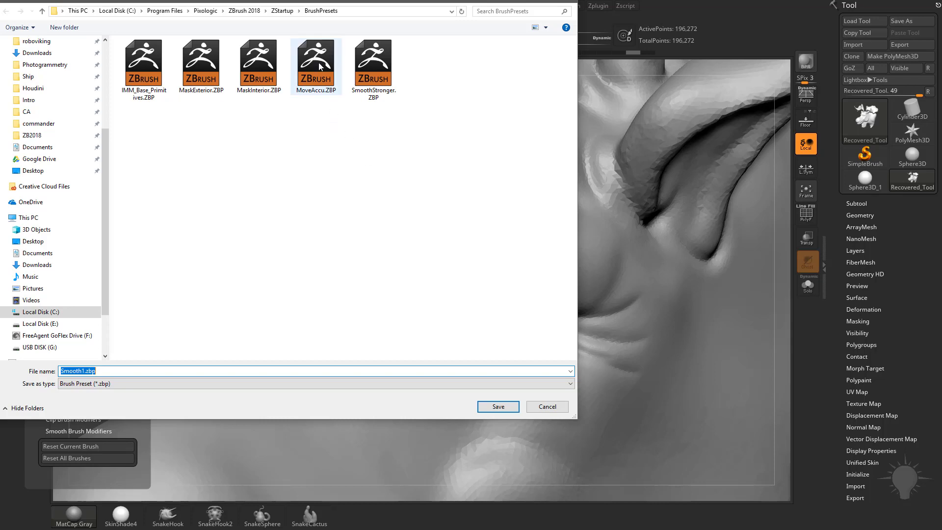
Step: Close the preset save dialog and expand the brush curve settings beside the canvas
left_click(497, 406)
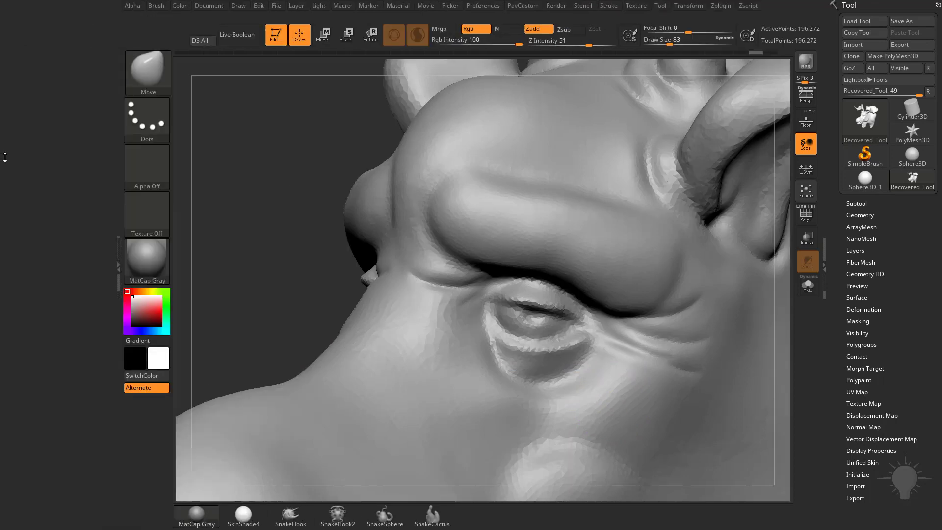
left_click(156, 6)
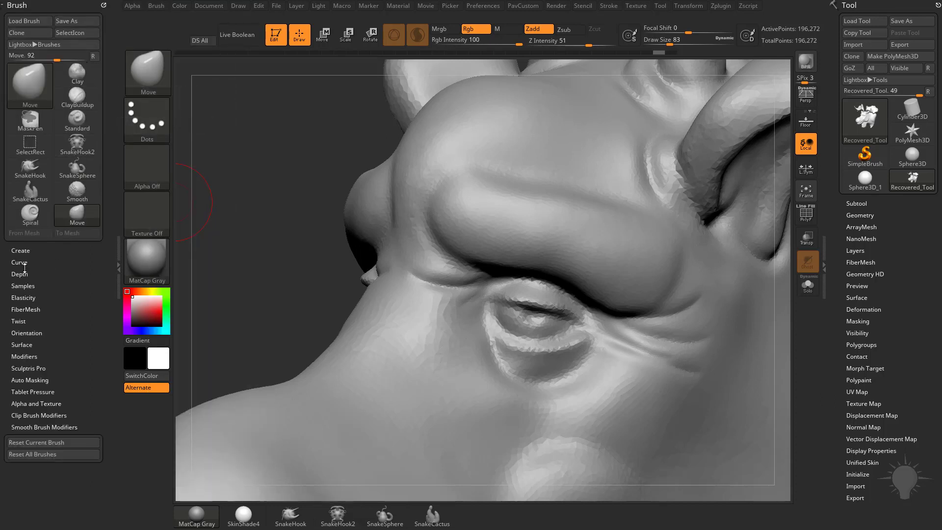
left_click(20, 262)
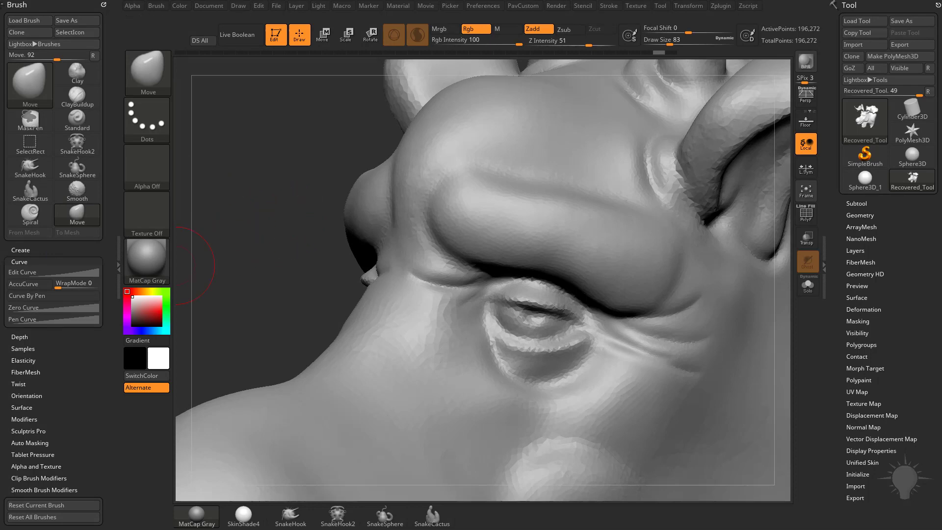
mouse_move(240, 307)
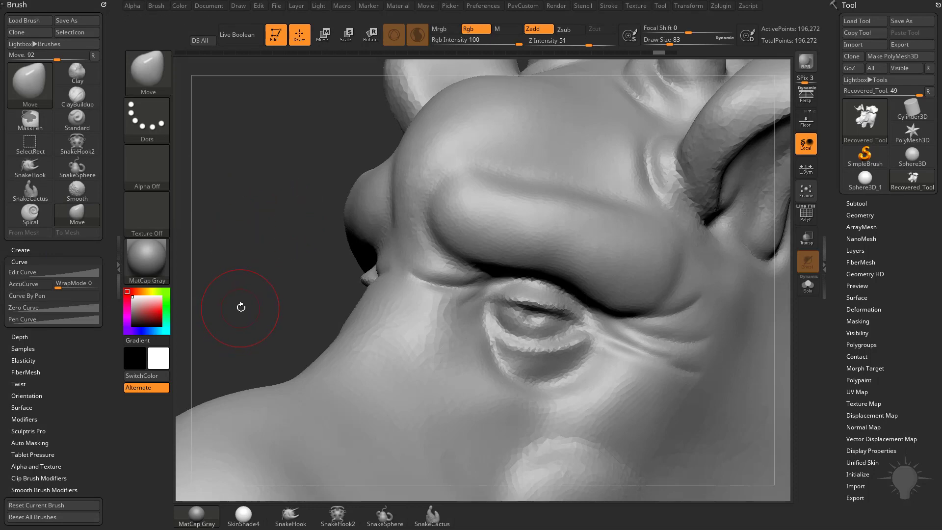
left_click(146, 72)
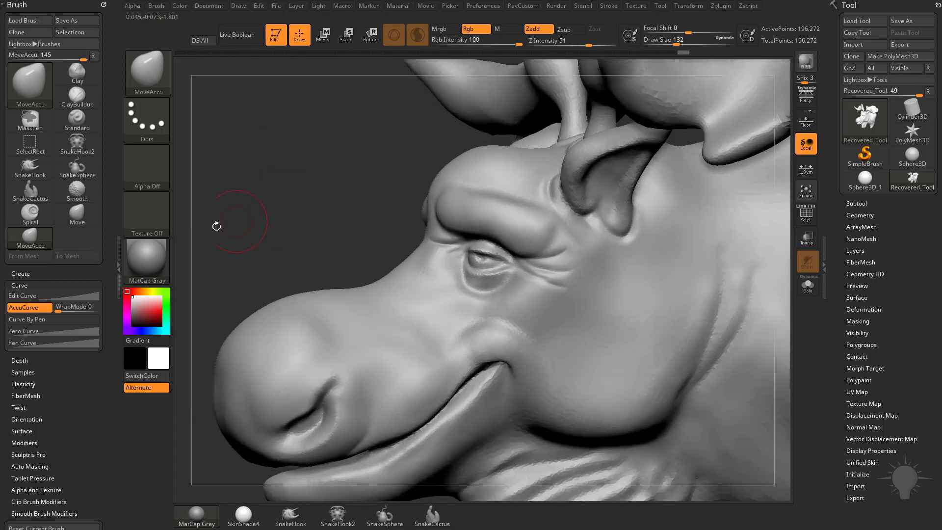
Step: Make the MoveAccu brush active, then return to the palette with Smooth selected
left_click(76, 215)
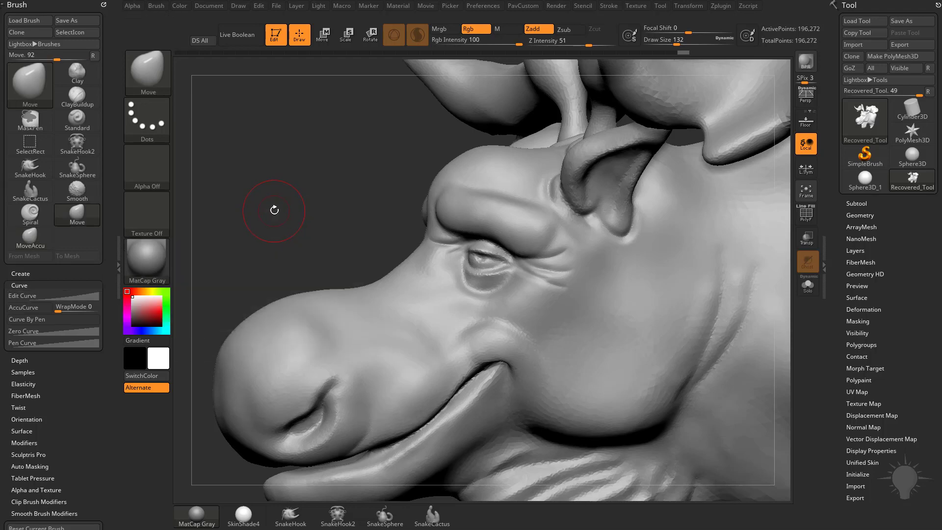
left_click(29, 233)
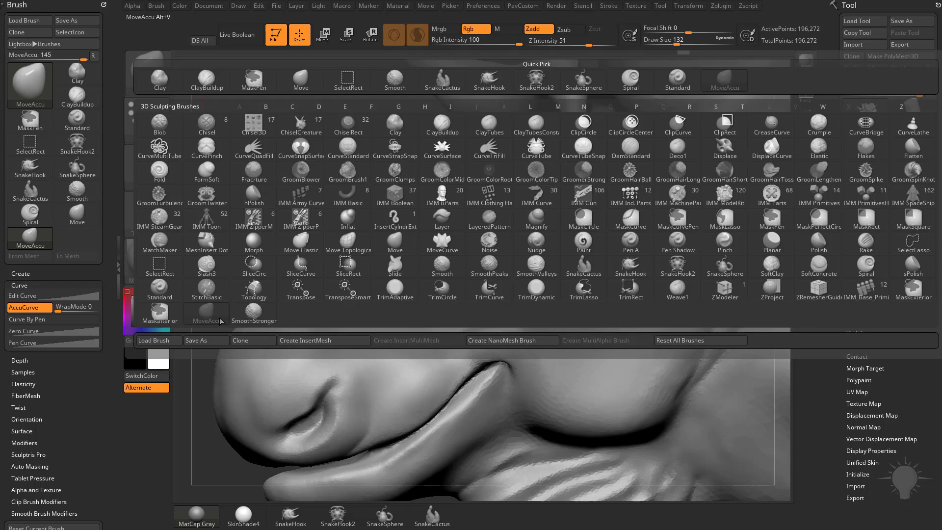
mouse_move(206, 312)
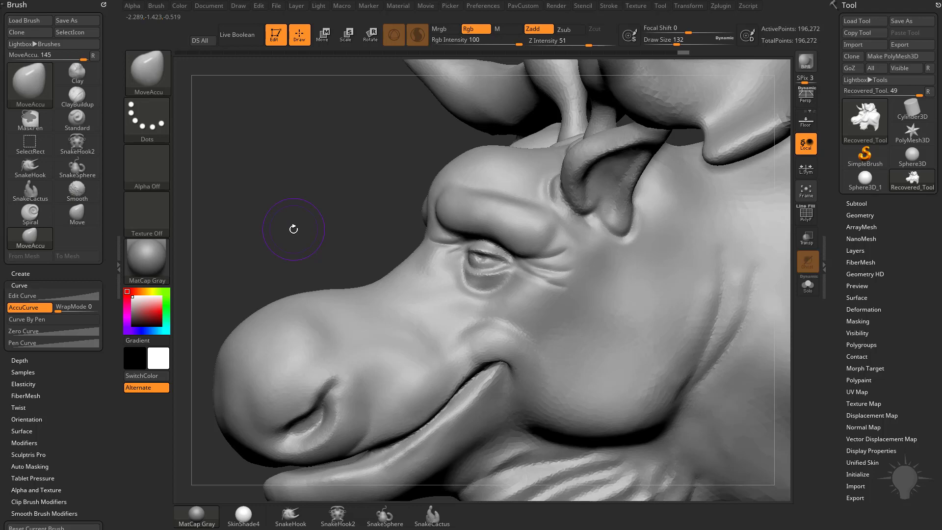
mouse_move(206, 192)
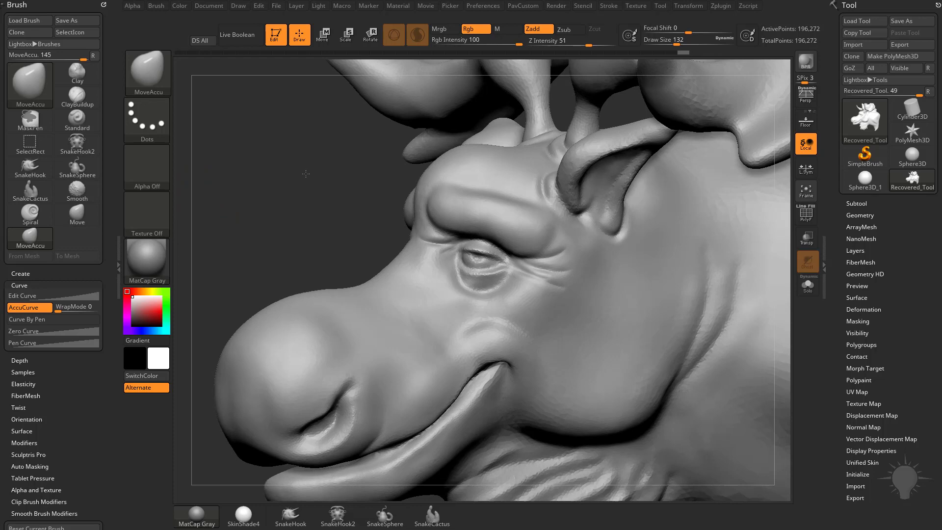
left_click(76, 194)
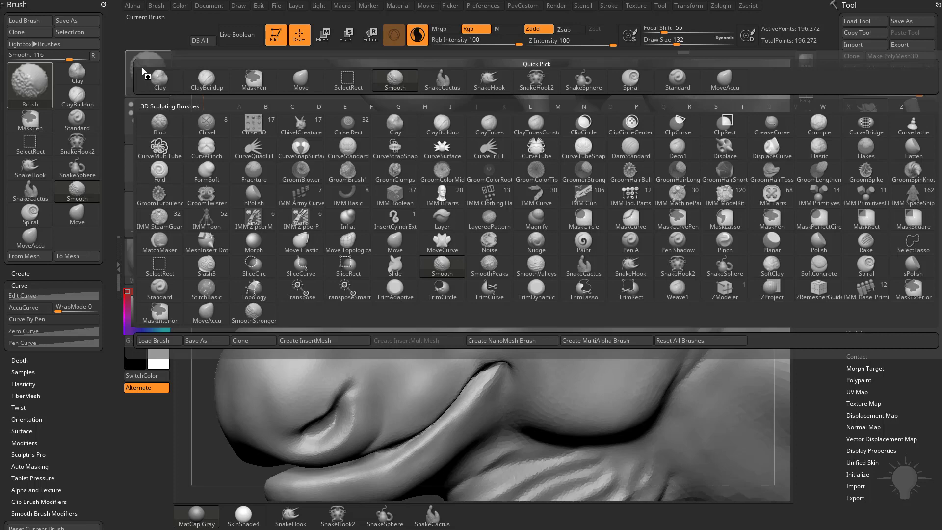
Step: Clone the Smooth brush into a custom copy and make the clone active
left_click(240, 340)
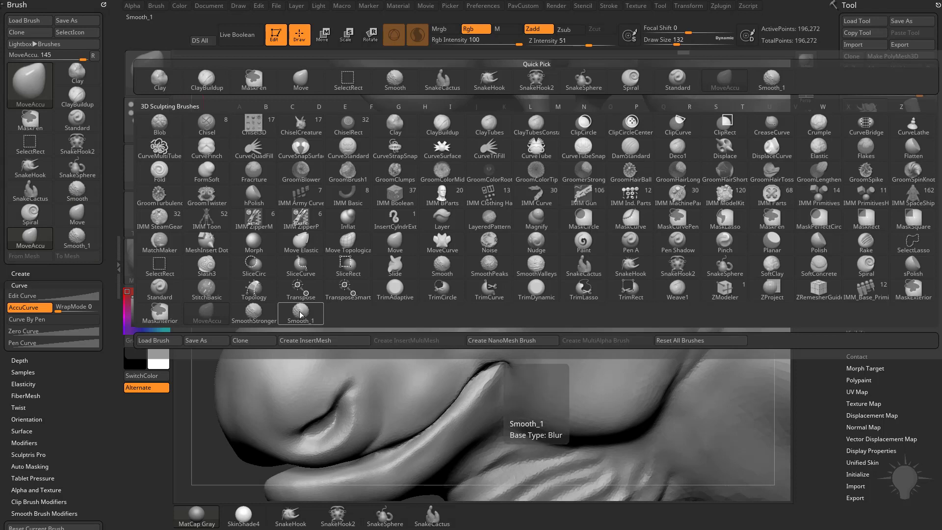
left_click(301, 313)
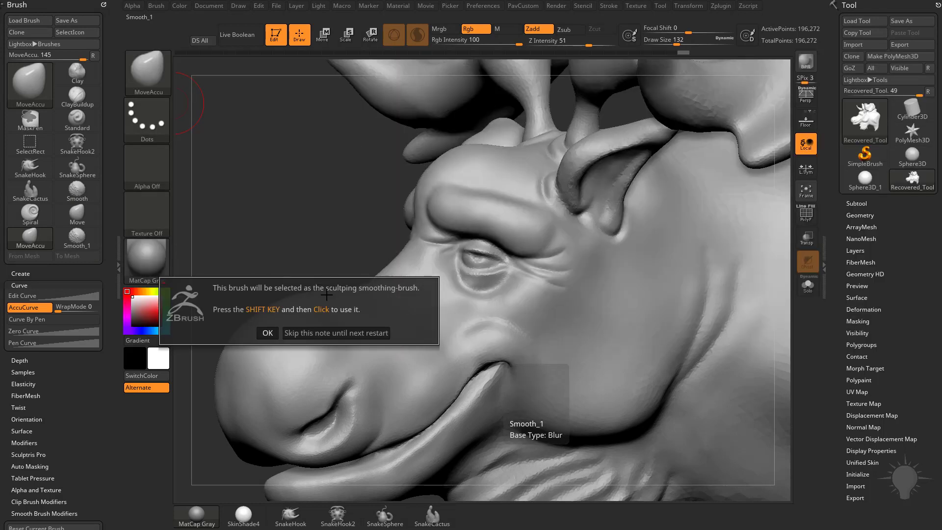
left_click(267, 333)
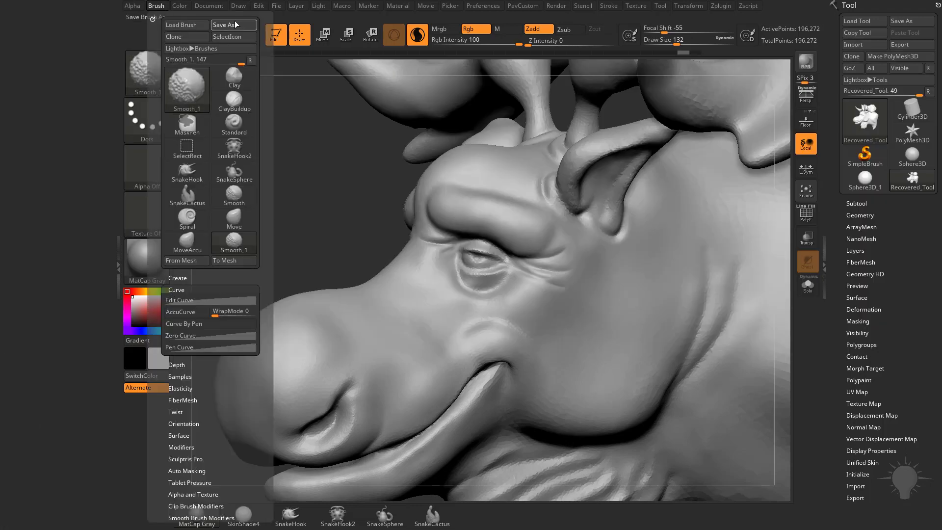
Step: Save the cloned brush as Smooth_2.zbp into ZStartup/BrushPresets
left_click(223, 25)
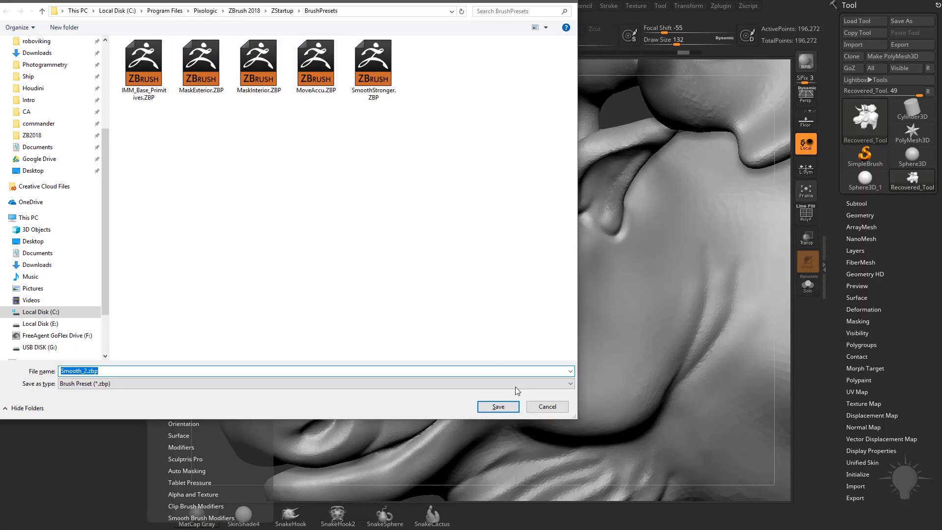
left_click(498, 406)
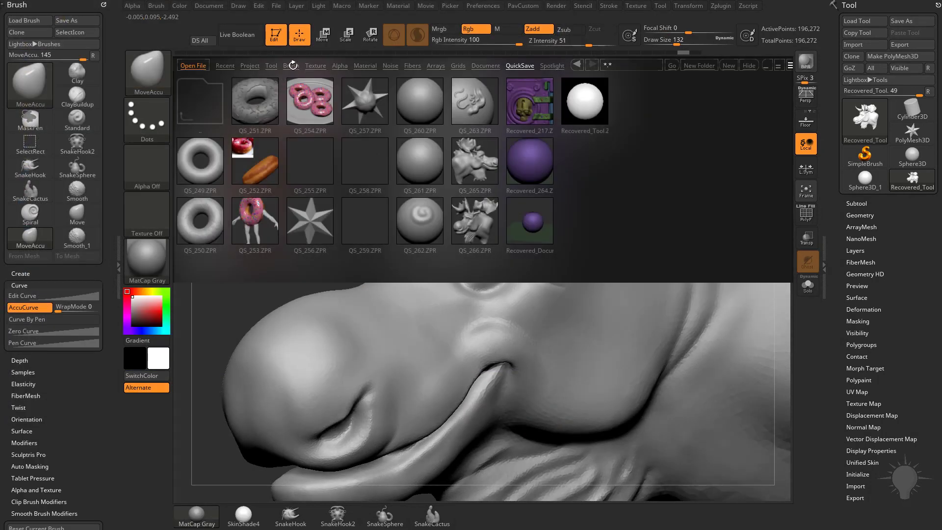
Step: Load Smooth Stronger.ZBP from the LightBox brush library and smooth the moose's cheek with it
left_click(291, 66)
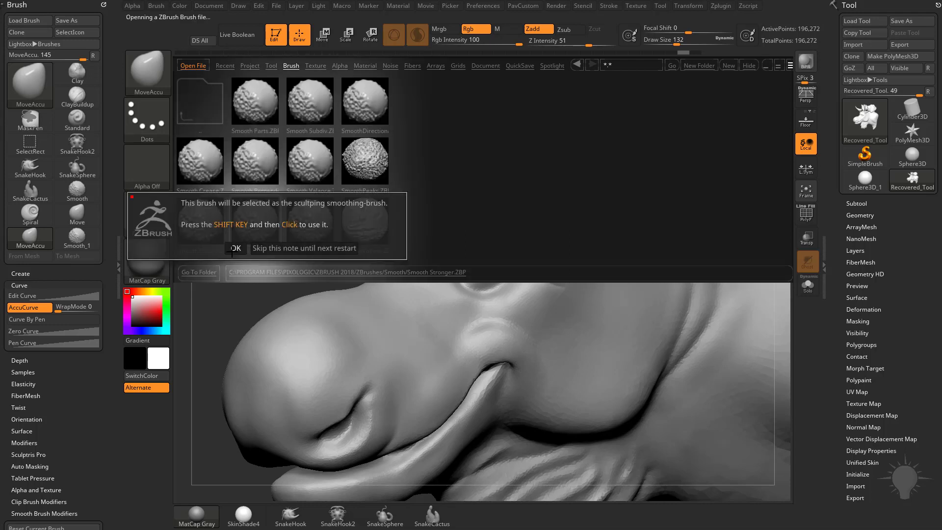
left_click(234, 248)
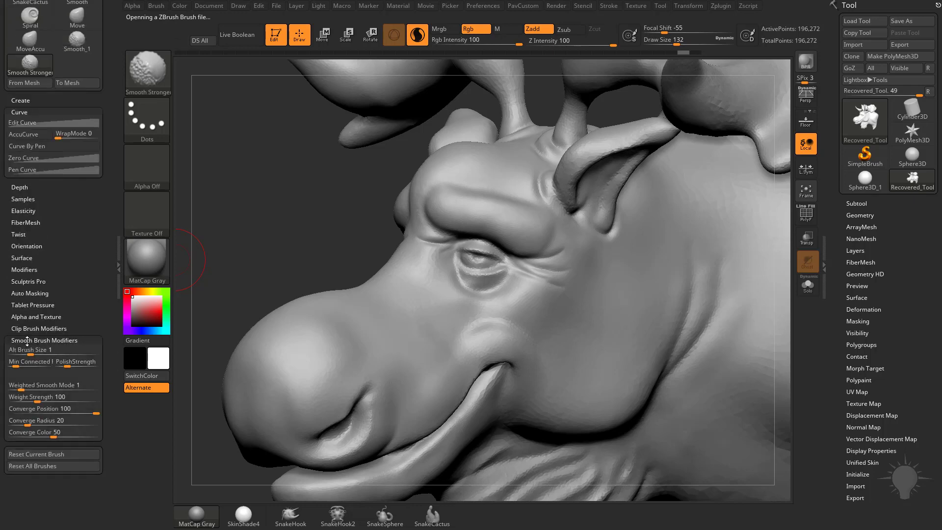
mouse_move(46, 385)
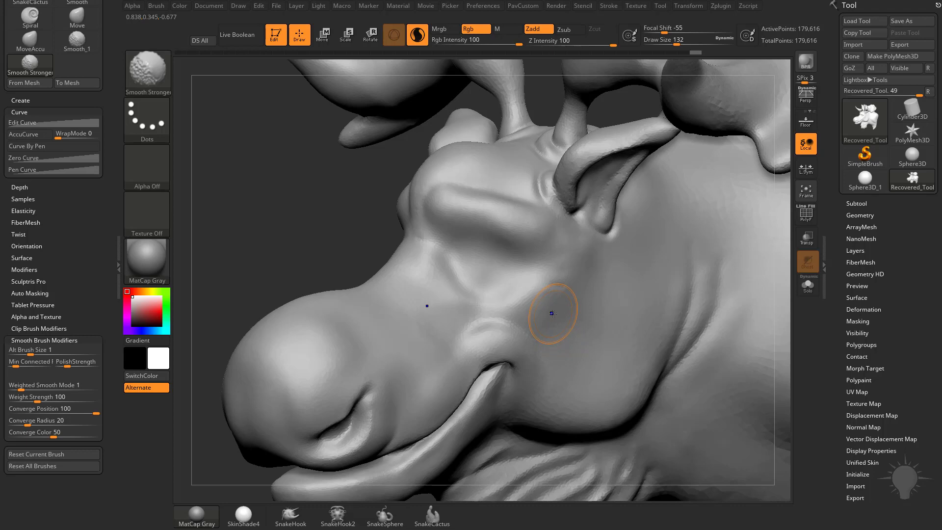
mouse_move(512, 290)
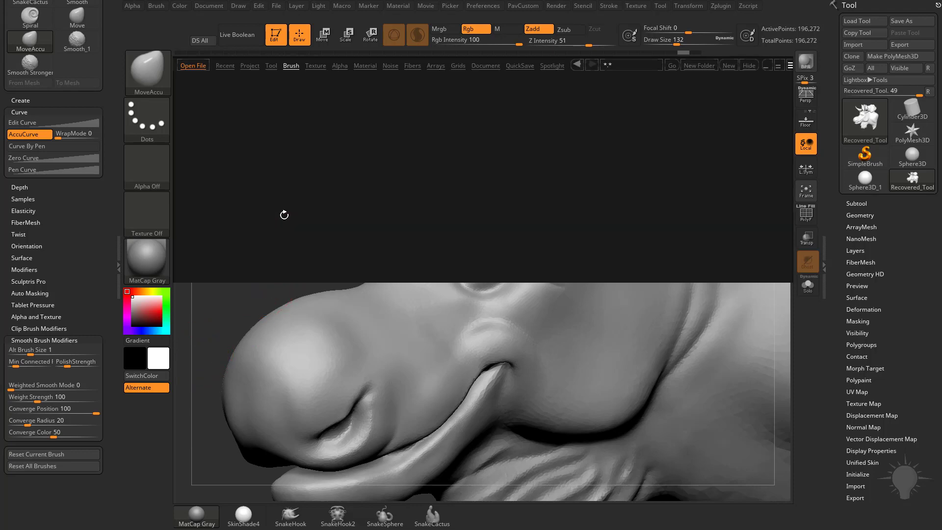
Step: Pull thin spikes from the antler top with SnakeHook, Shift-smooth lightly, then thicken them with Inflat
left_click(290, 66)
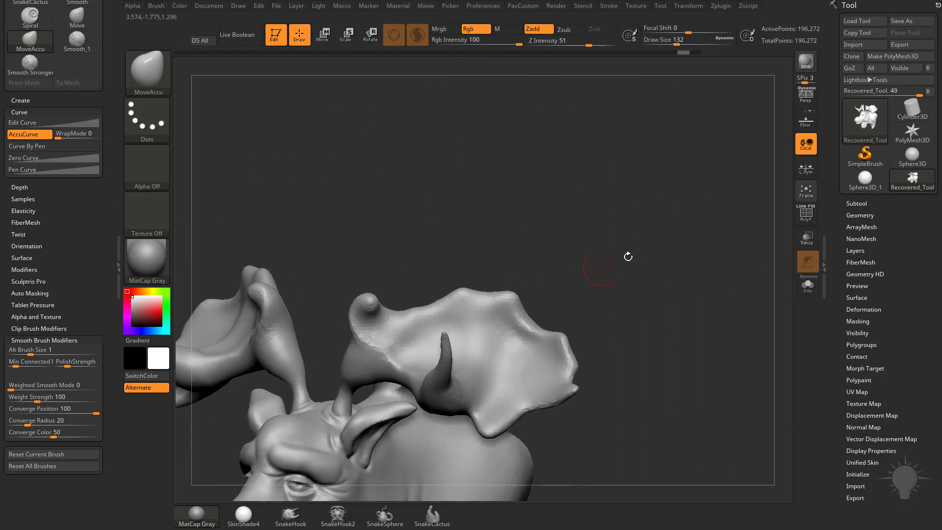
left_click(291, 517)
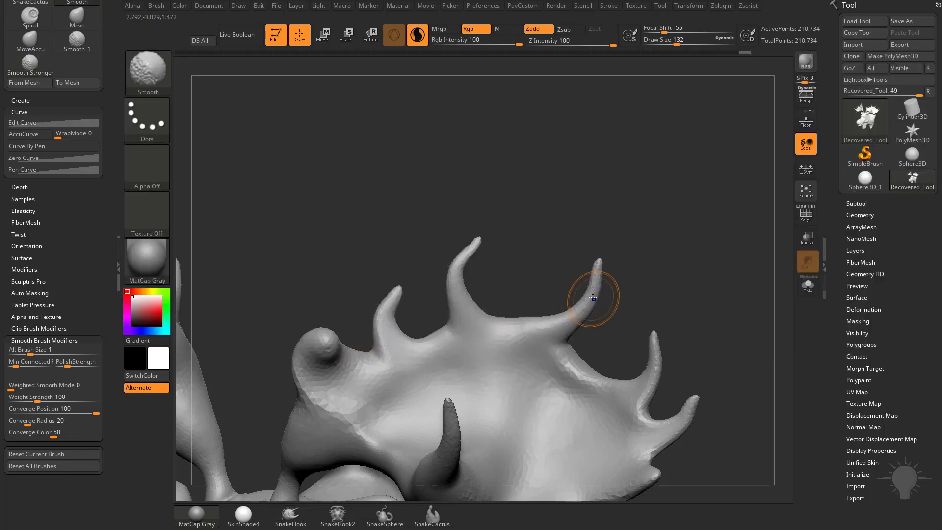
mouse_move(594, 291)
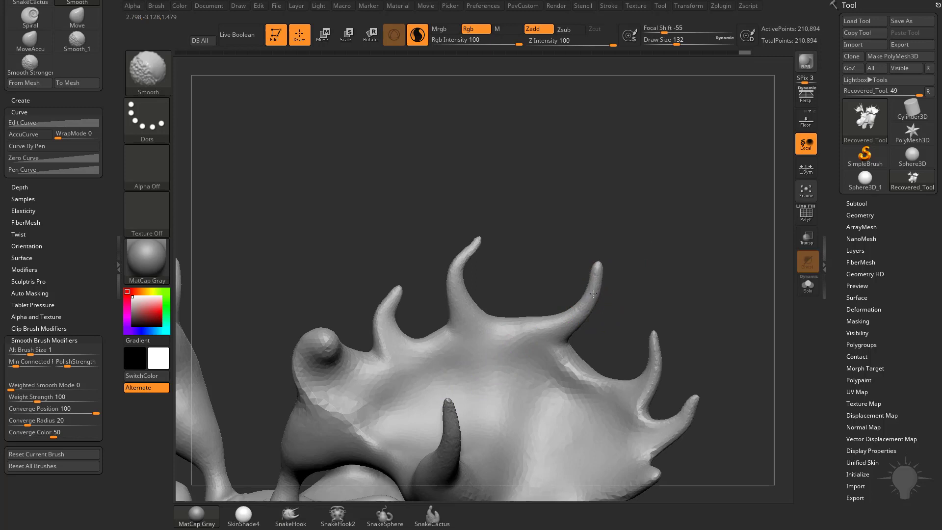
left_click(290, 517)
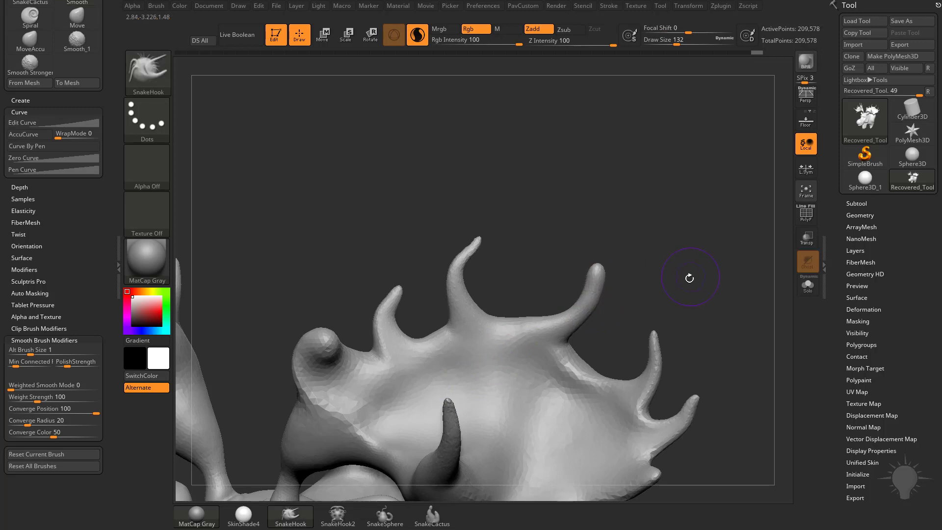
left_click(76, 65)
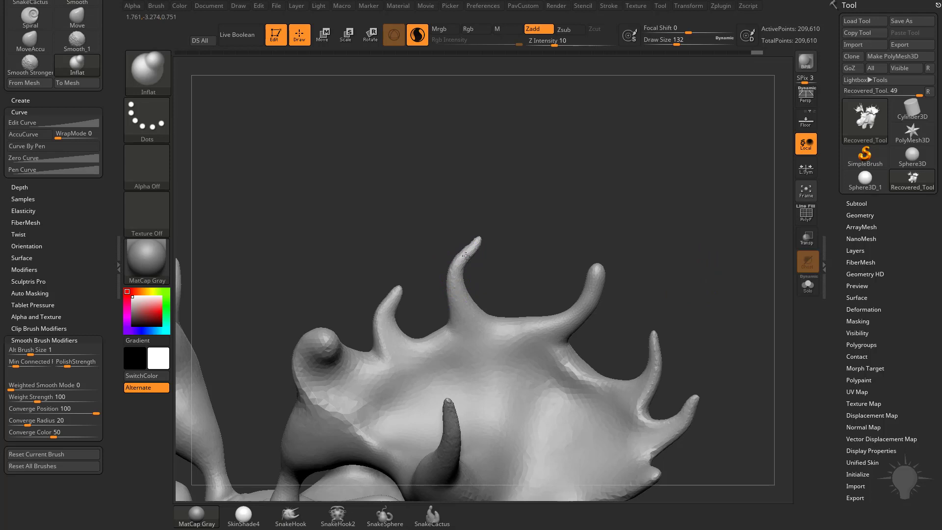